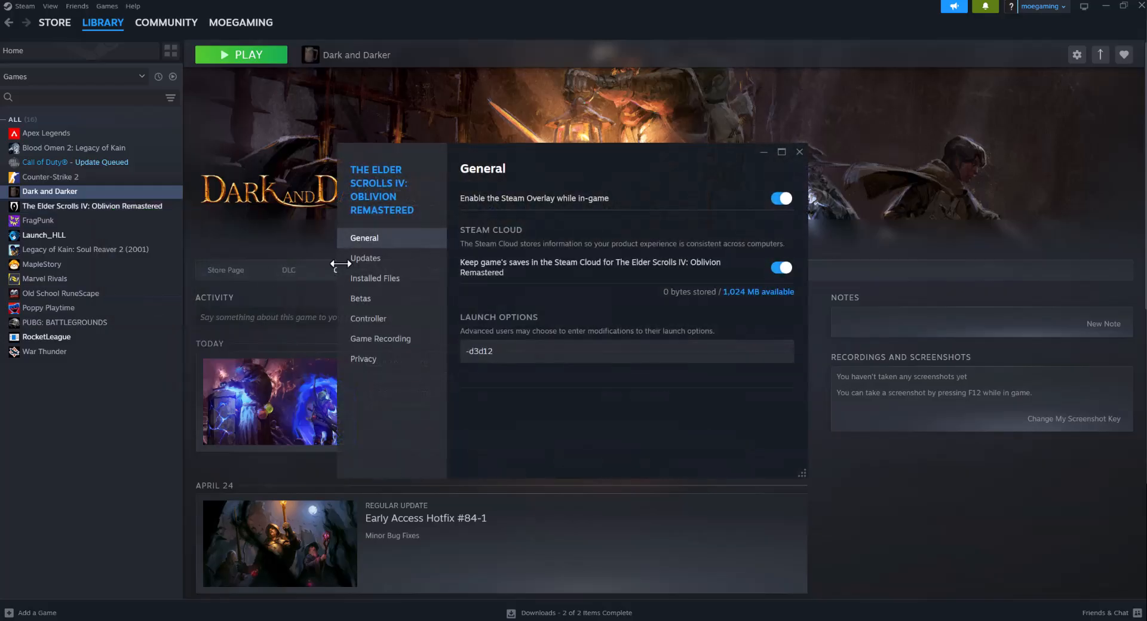
Show the Installed Files page of Oblivion Remastered's Steam properties
click(374, 278)
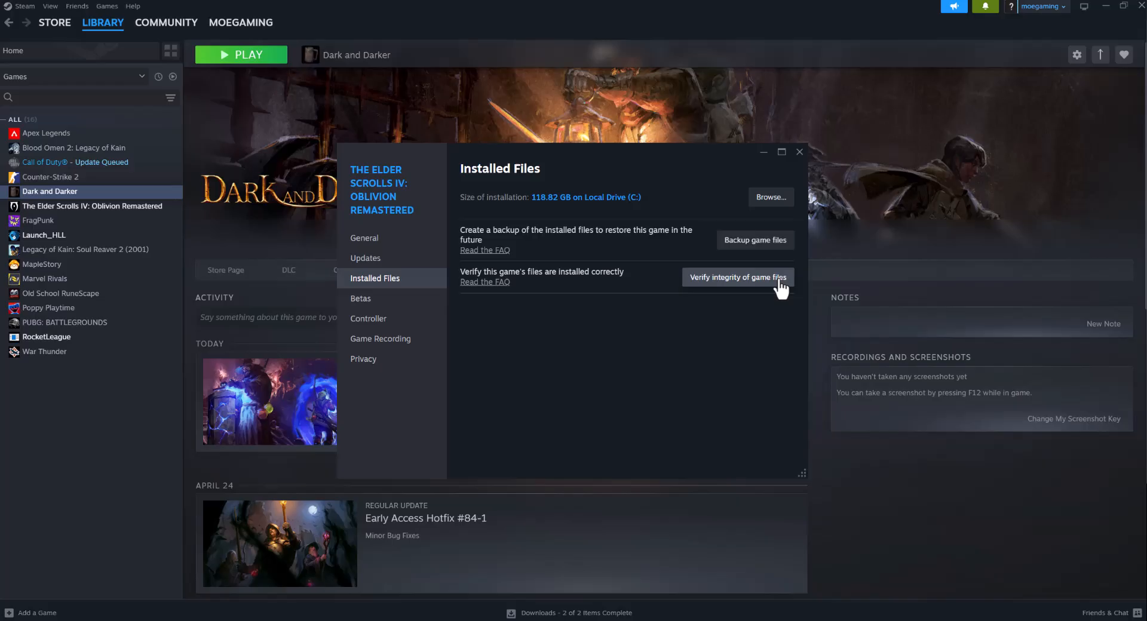
mouse_move(502, 292)
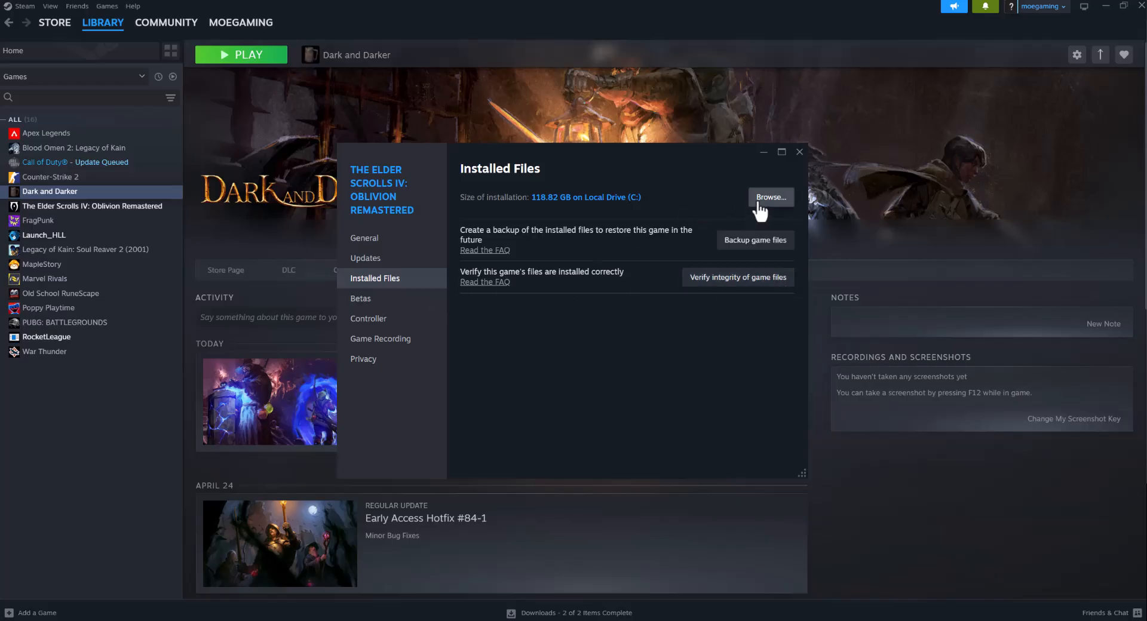
Set OblivionRemastered.exe in the install folder to always run as administrator
click(768, 198)
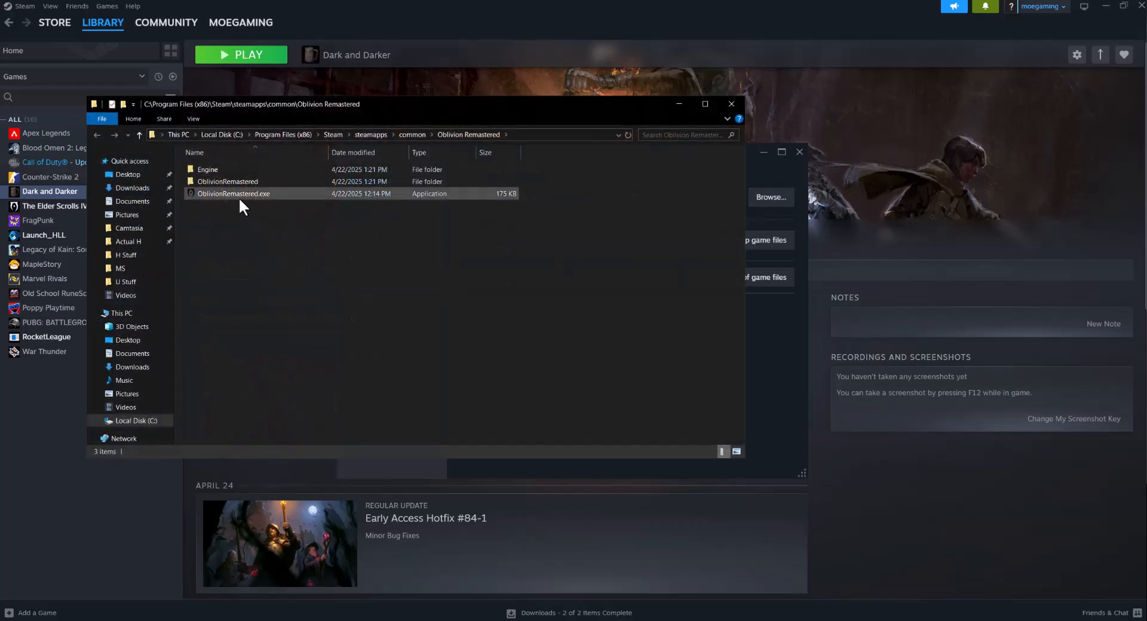
click(234, 193)
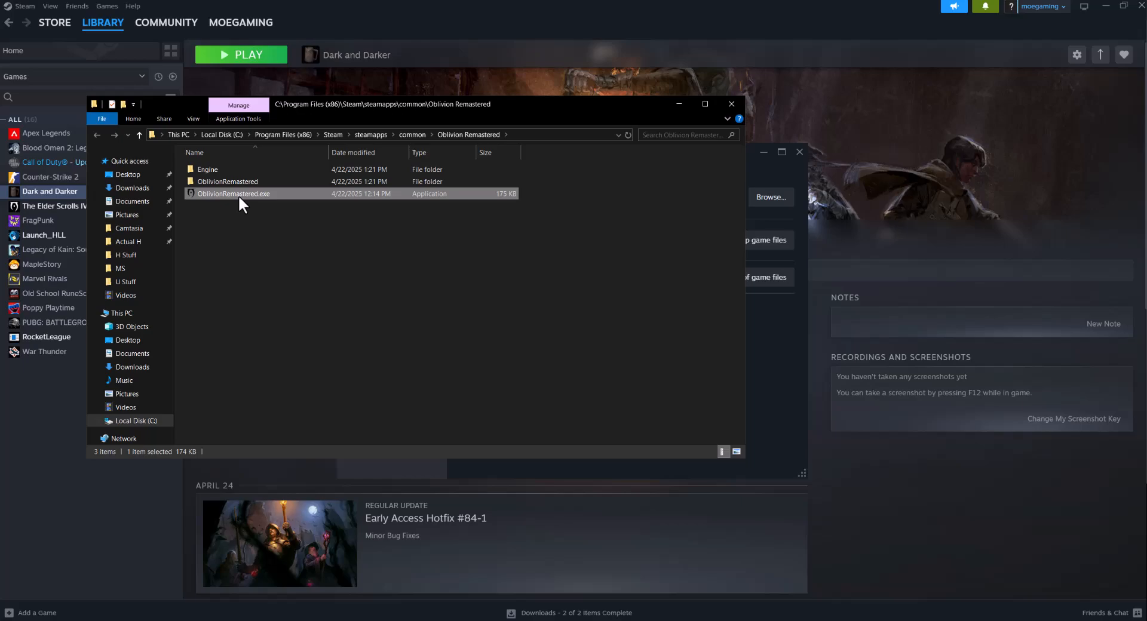
right_click(234, 194)
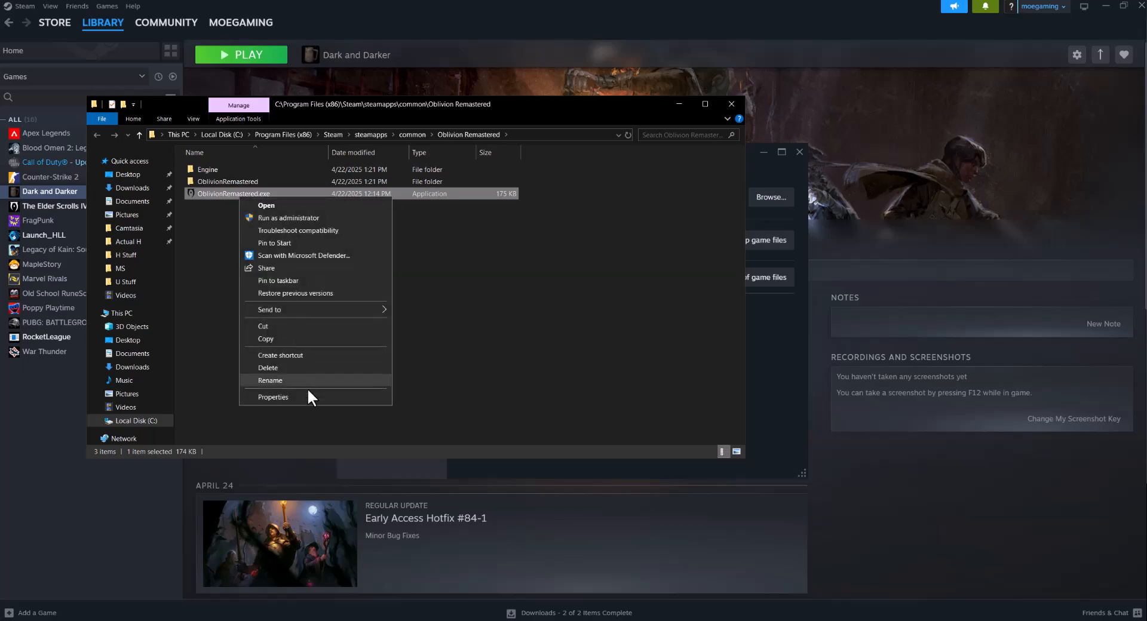
click(272, 397)
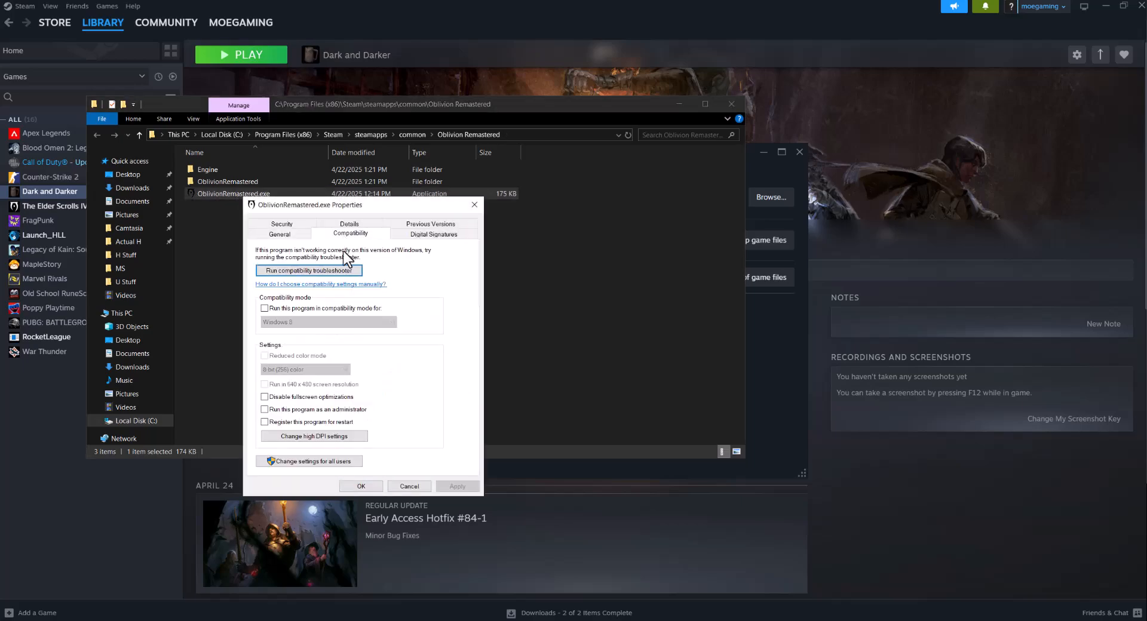
click(265, 409)
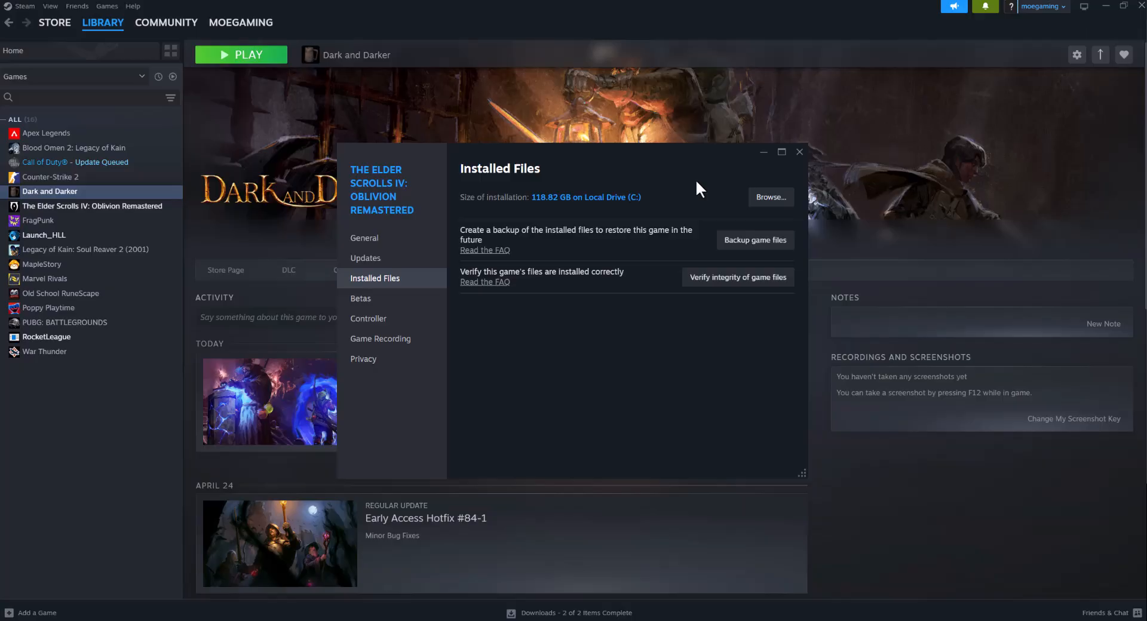
mouse_move(67, 555)
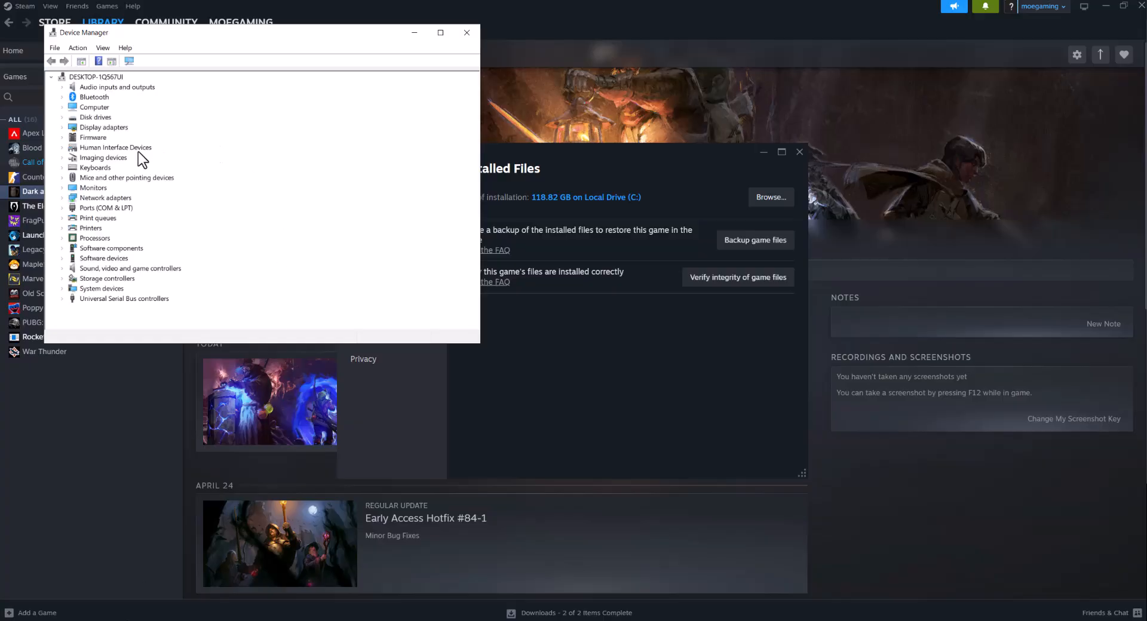
Start Update driver for the NVIDIA GeForce GTX 1080 Ti display adapter
right_click(132, 137)
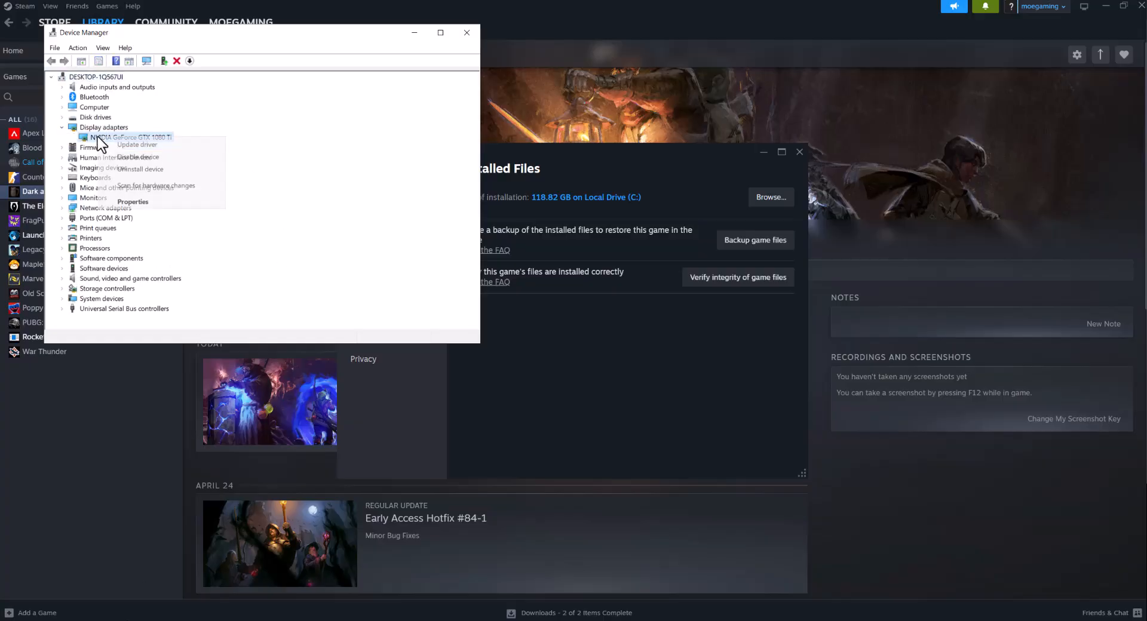
click(137, 145)
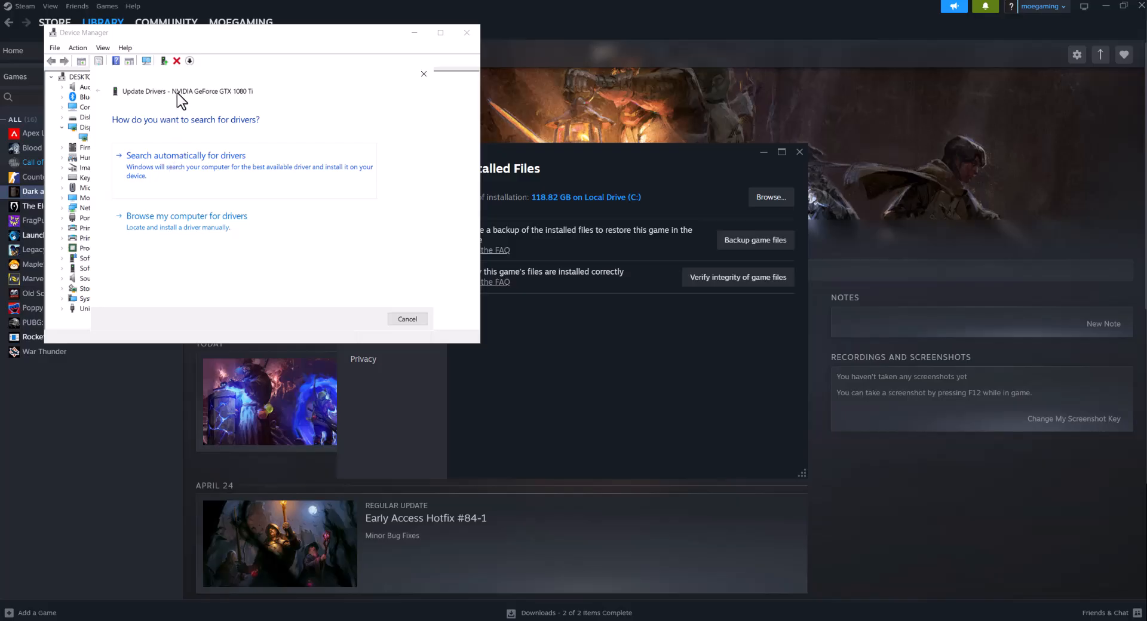
mouse_move(260, 99)
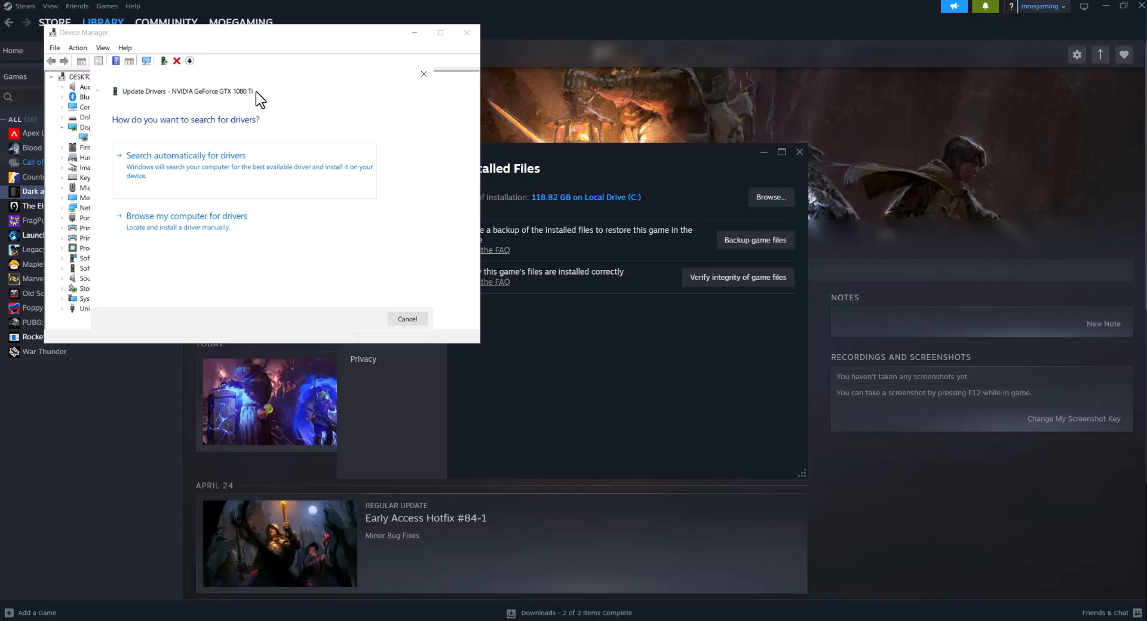